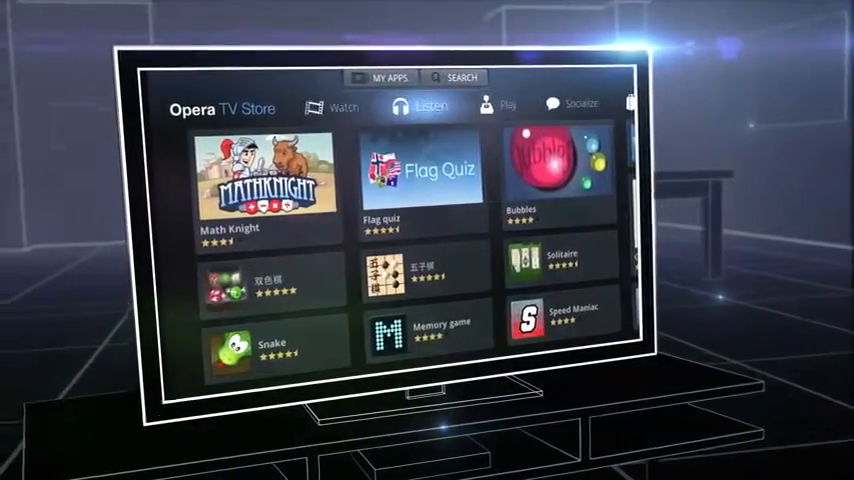
# - Select a category tab to show the Opera TV Store app grid with its games
pyautogui.click(431, 106)
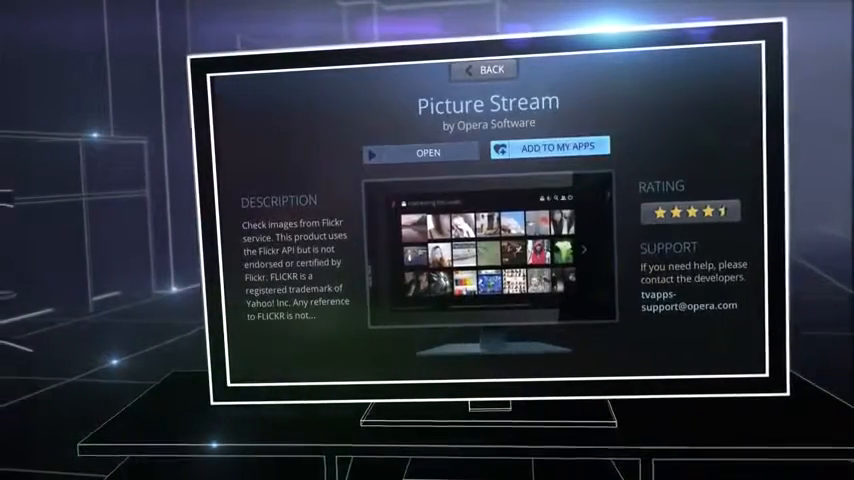
# - Open the Picture Stream tile to view its description, rating and support details
pyautogui.click(427, 152)
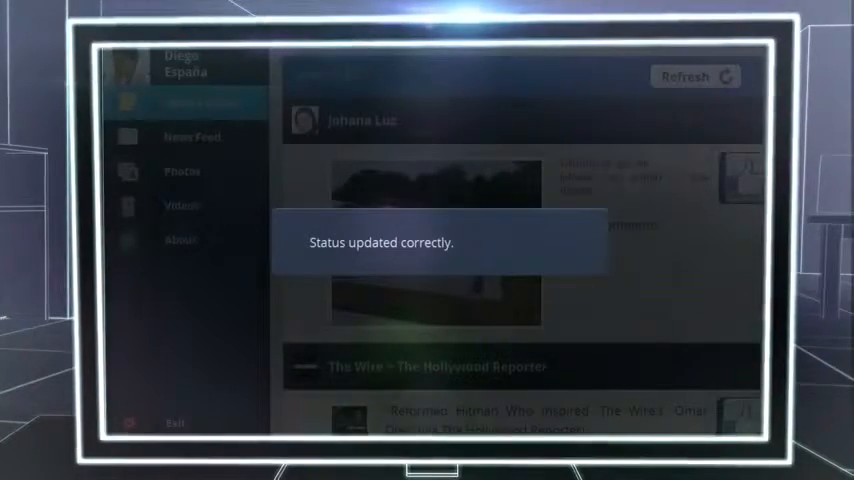